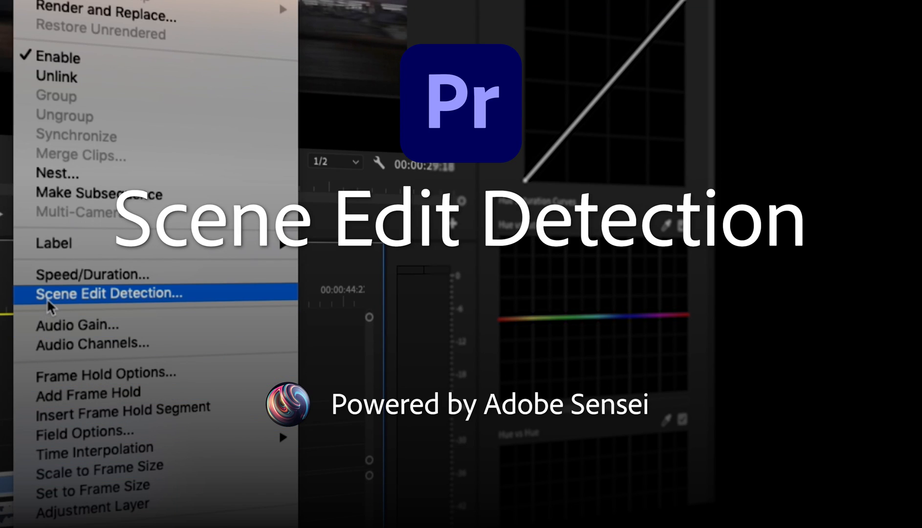
Razor-cut the Japan_Final clip at two scene changes.
click(108, 293)
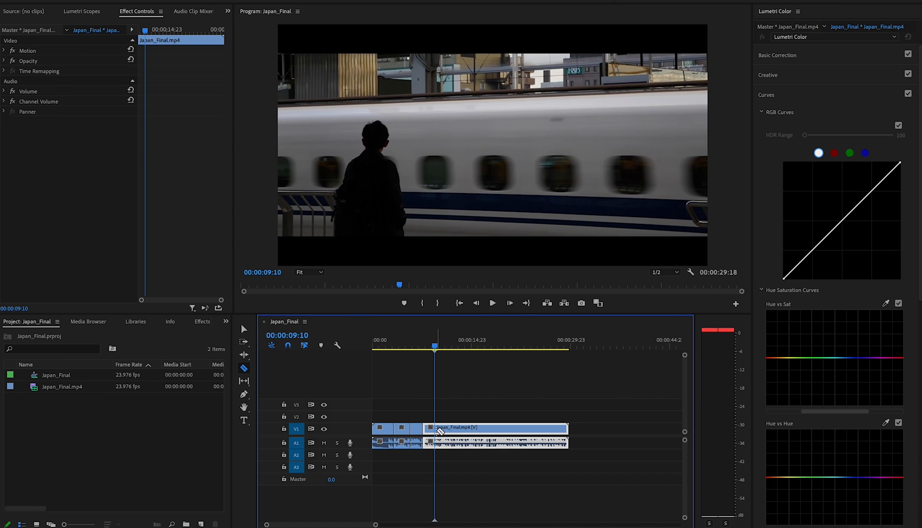
click(446, 348)
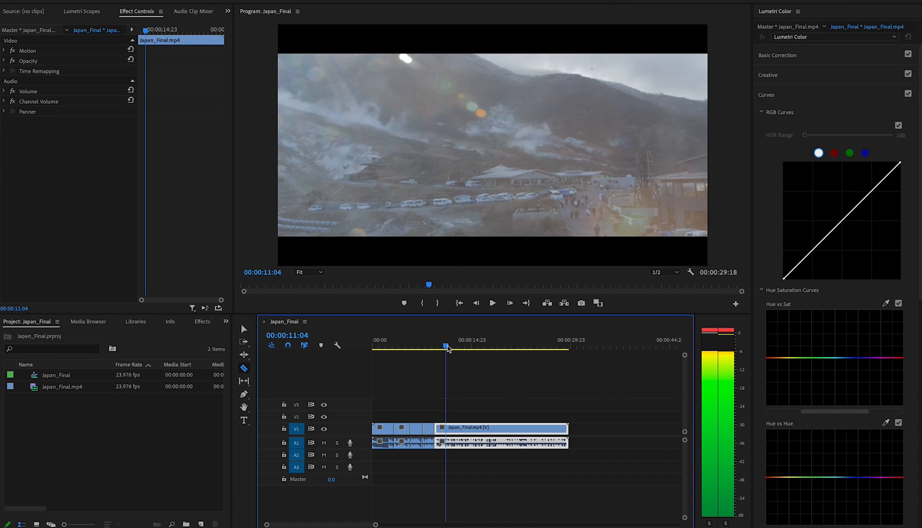
click(445, 347)
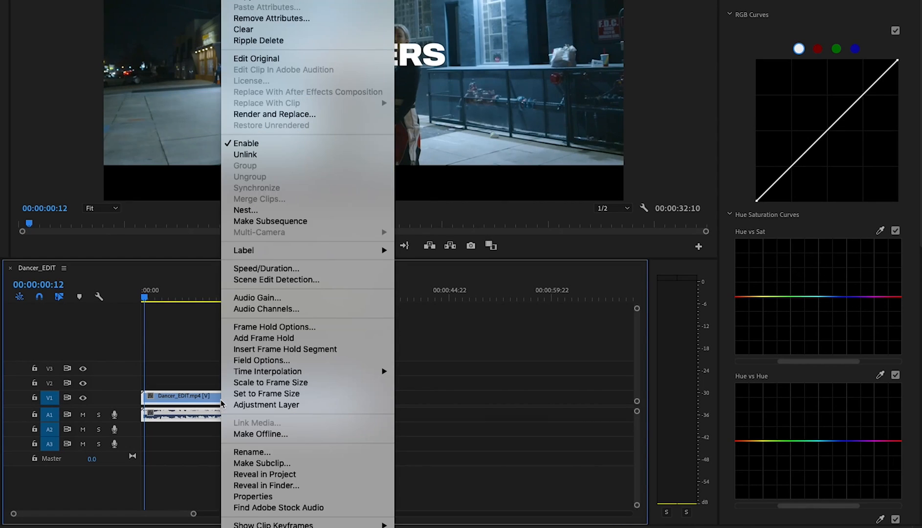
Analyze the Dancer_EDIT clip with Scene Edit Detection, keeping 'Apply a cut' enabled.
click(276, 280)
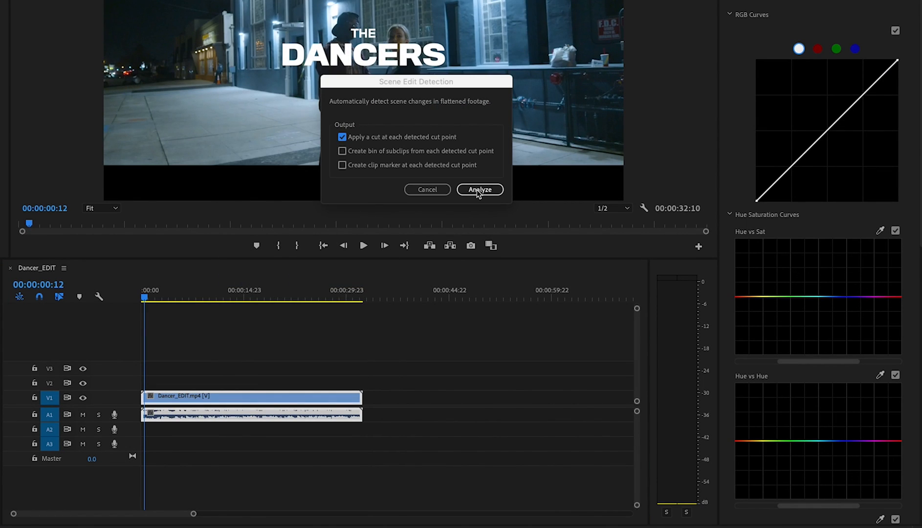
click(479, 189)
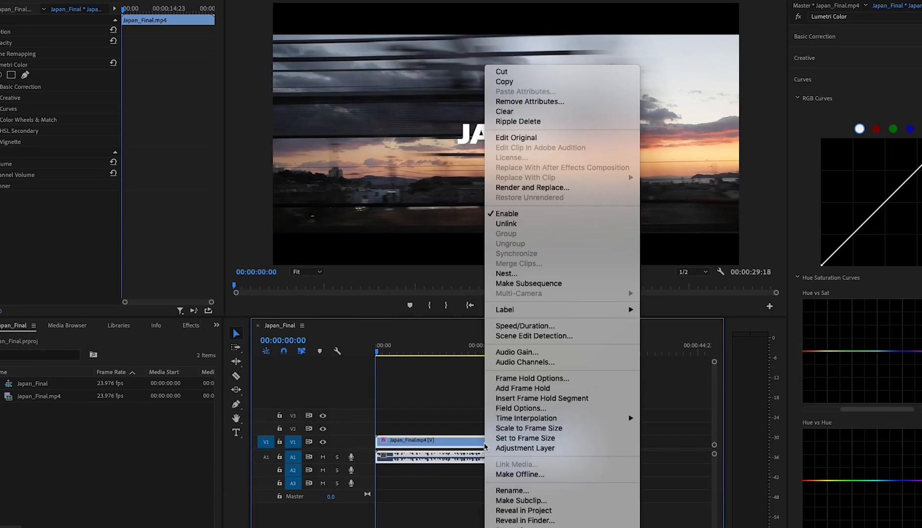
mouse_move(376, 259)
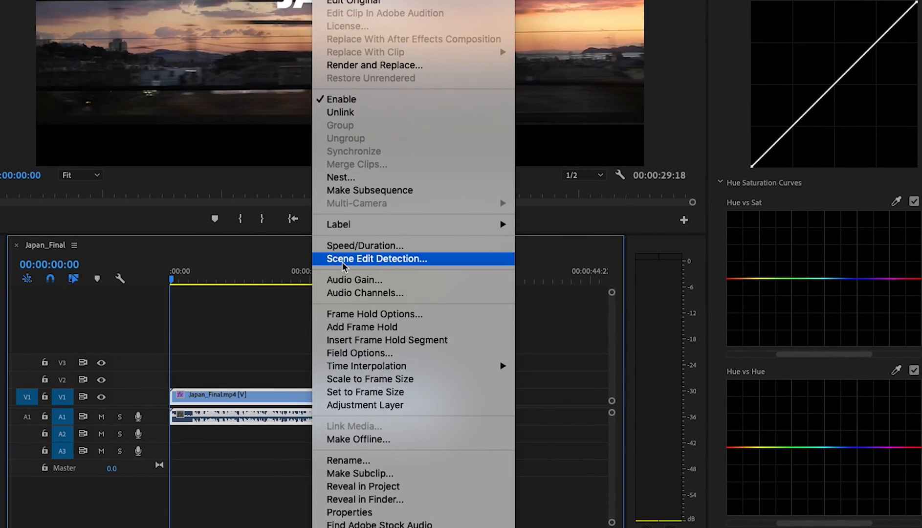
Run Scene Edit Detection on Japan_Final with cuts and 'Create bin of subclips' enabled.
click(377, 258)
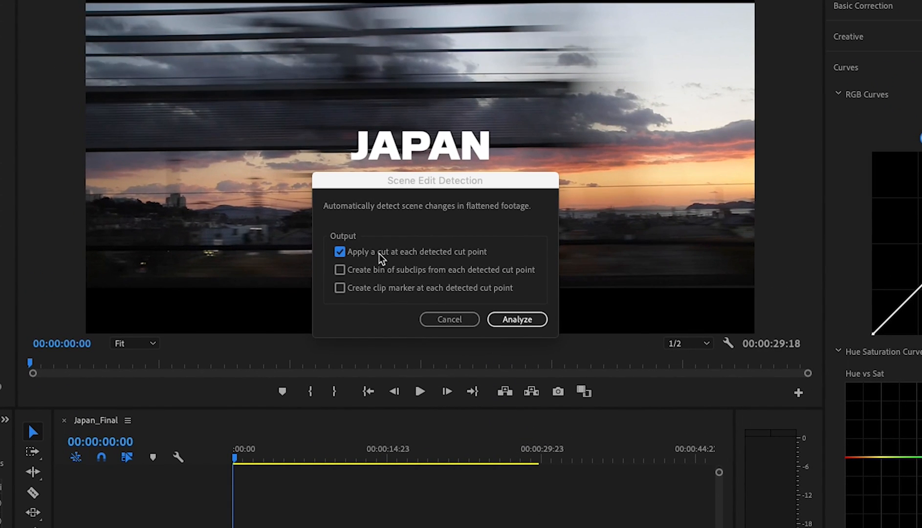
mouse_move(341, 276)
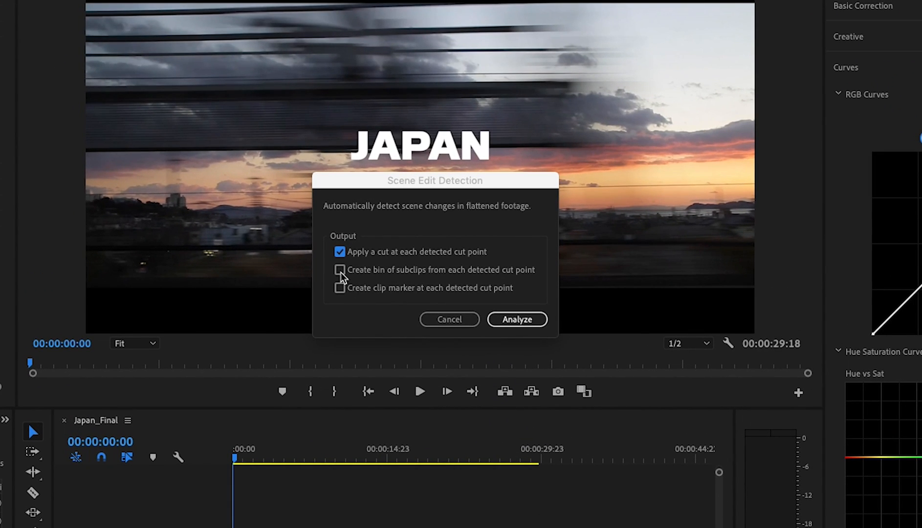
click(340, 270)
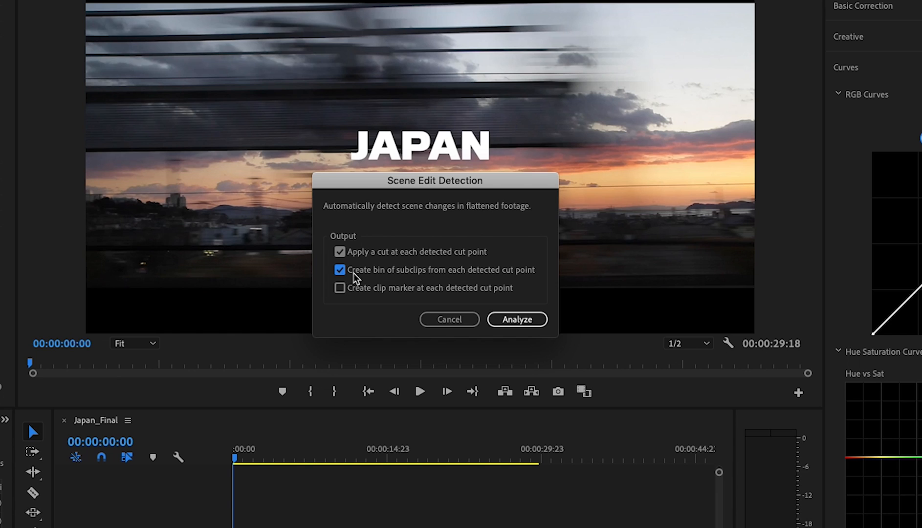
click(516, 320)
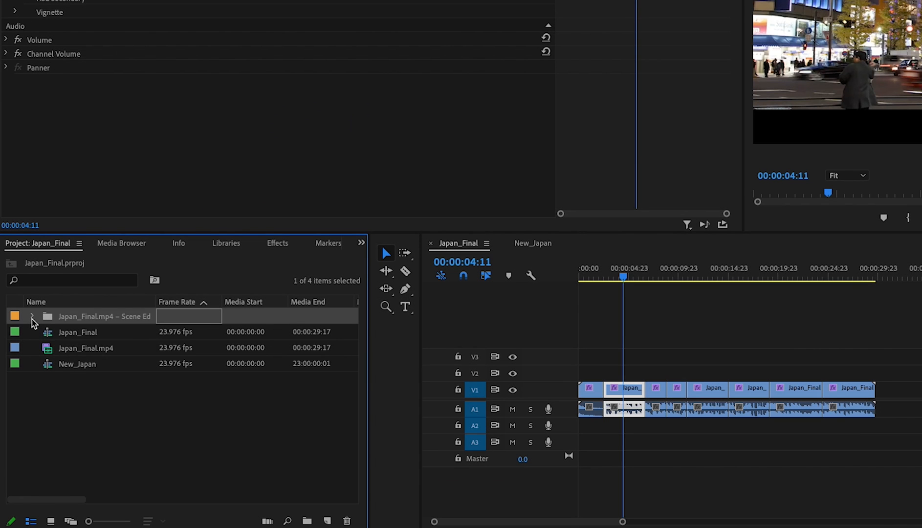
Expand the subclip bin, pick a subclip, and bring up the New_Japan sequence.
click(33, 317)
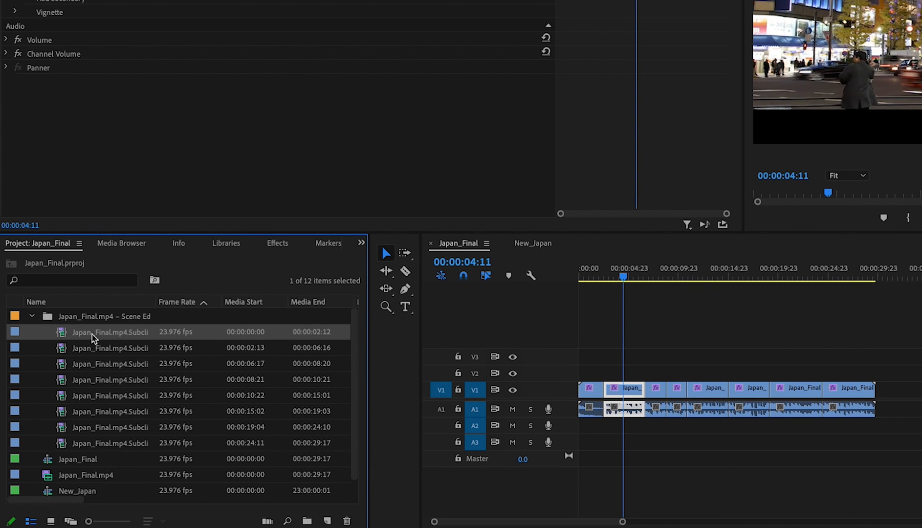
click(110, 426)
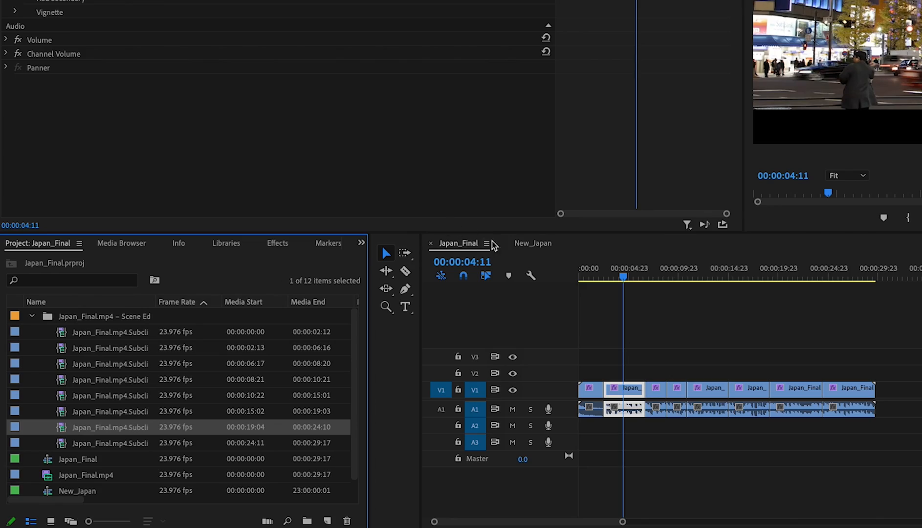
click(532, 243)
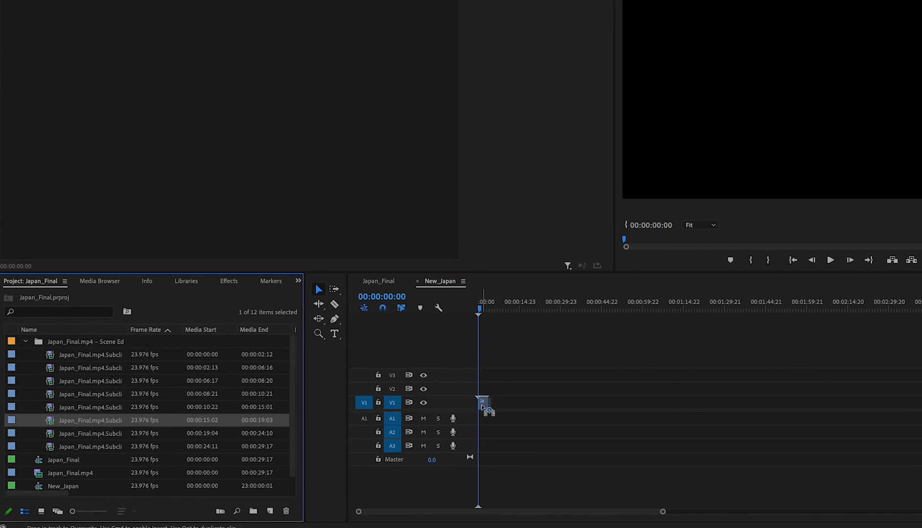